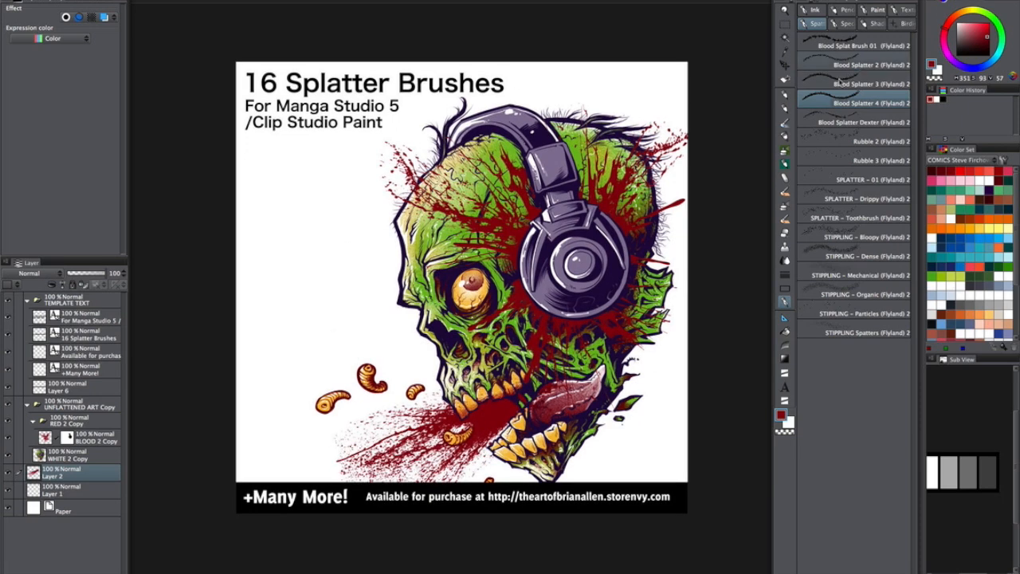
Dab grey speckled splatter around the zombie head using successive splatter and dense stippling brushes.
click(864, 64)
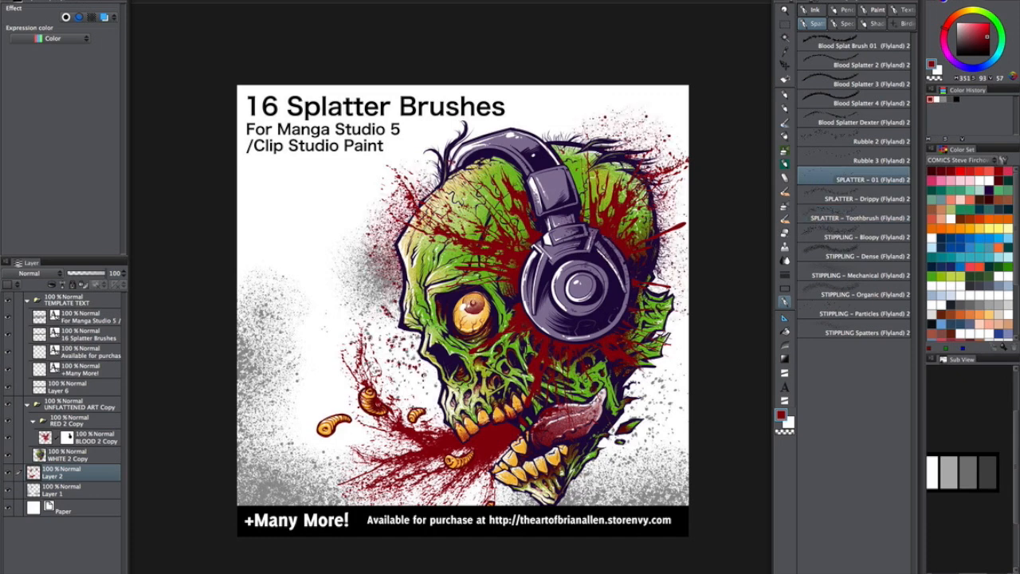
click(858, 198)
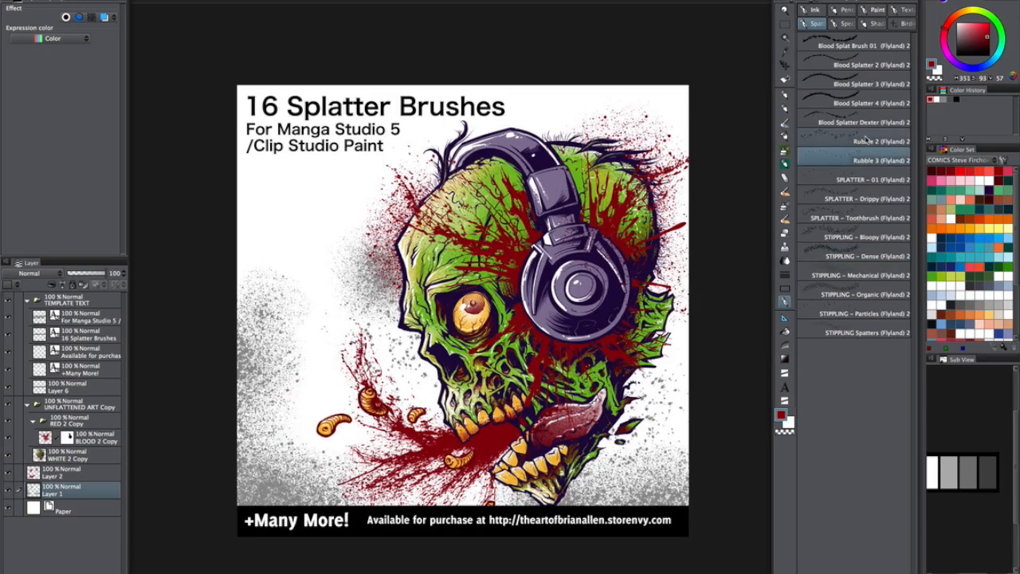
click(858, 197)
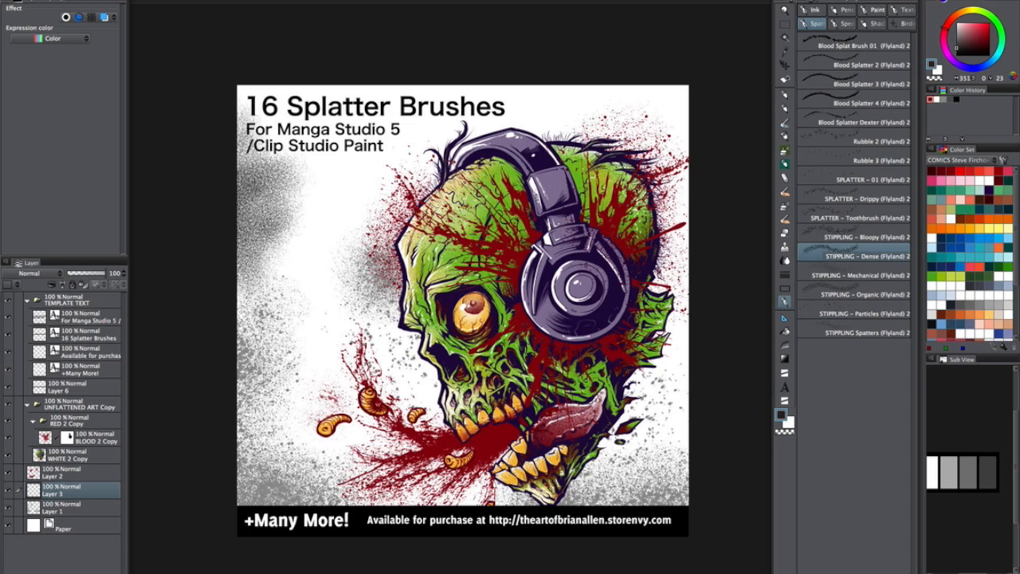
Layer denser stippling with the mechanical stippling and toothbrush splatter sub tools.
click(861, 275)
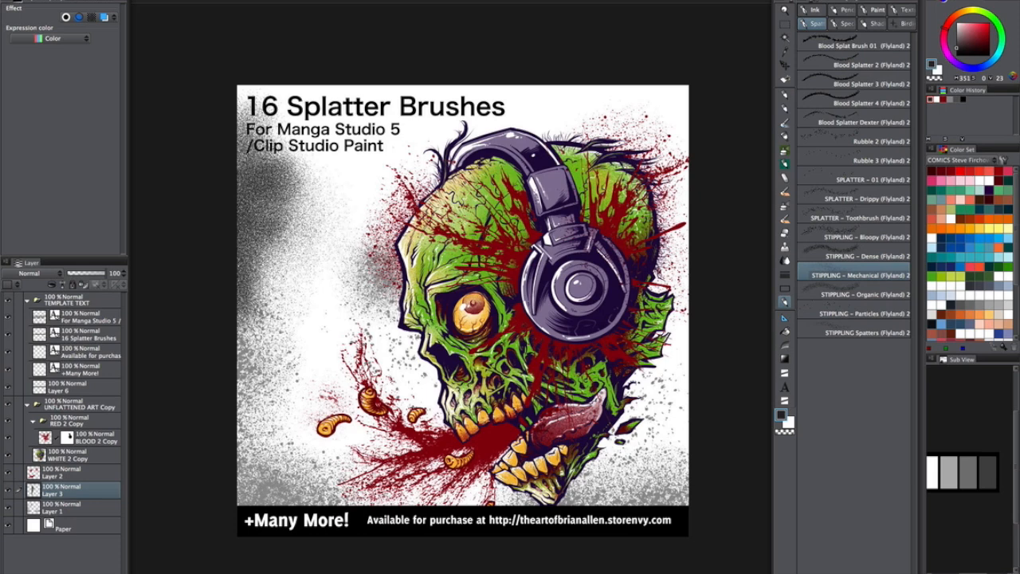
click(855, 312)
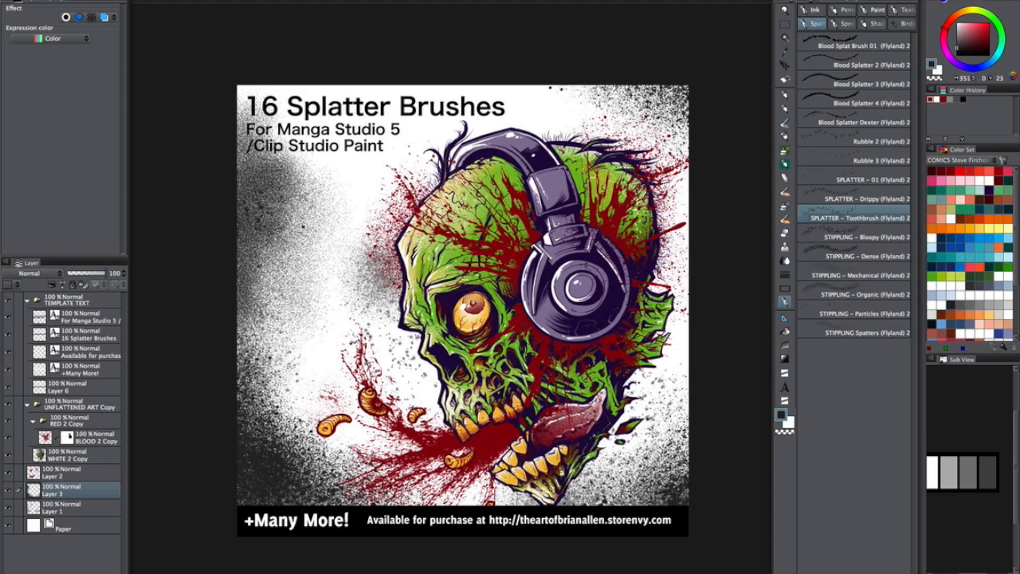
click(867, 334)
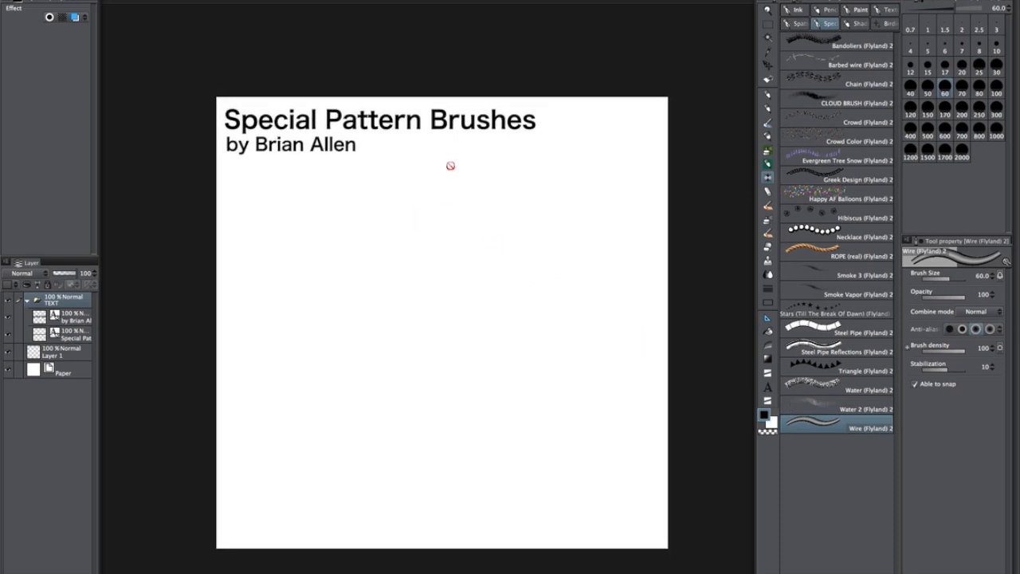
mouse_move(638, 391)
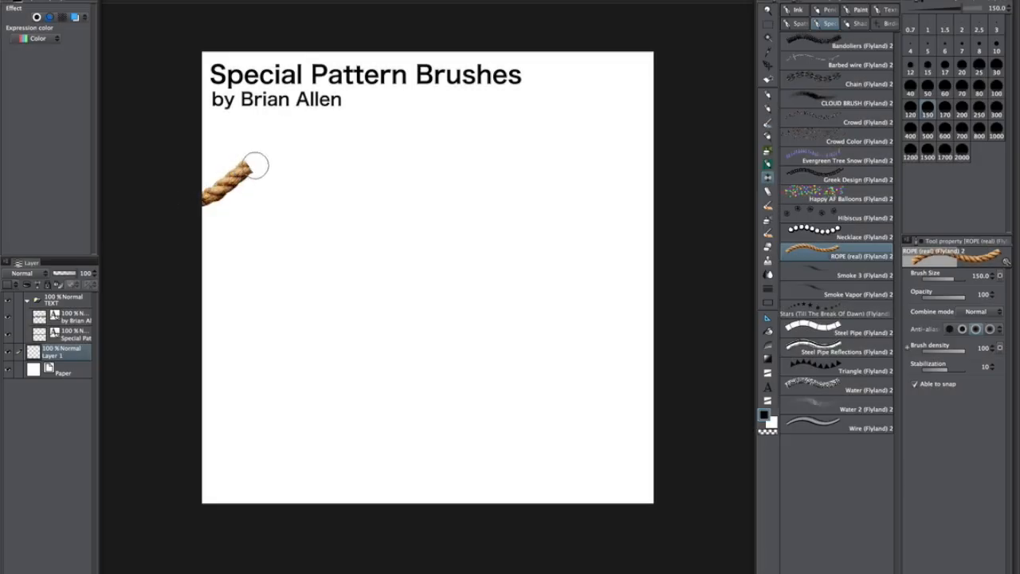
Paint a long winding ROPE (real) stroke waving and looping across the upper canvas.
drag(247, 172, 428, 157)
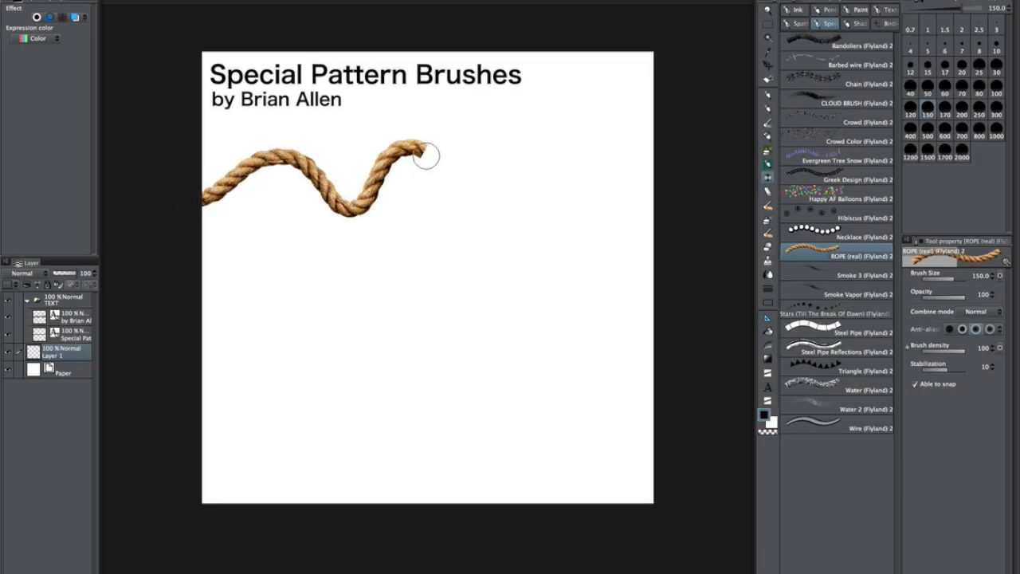
drag(427, 156, 522, 204)
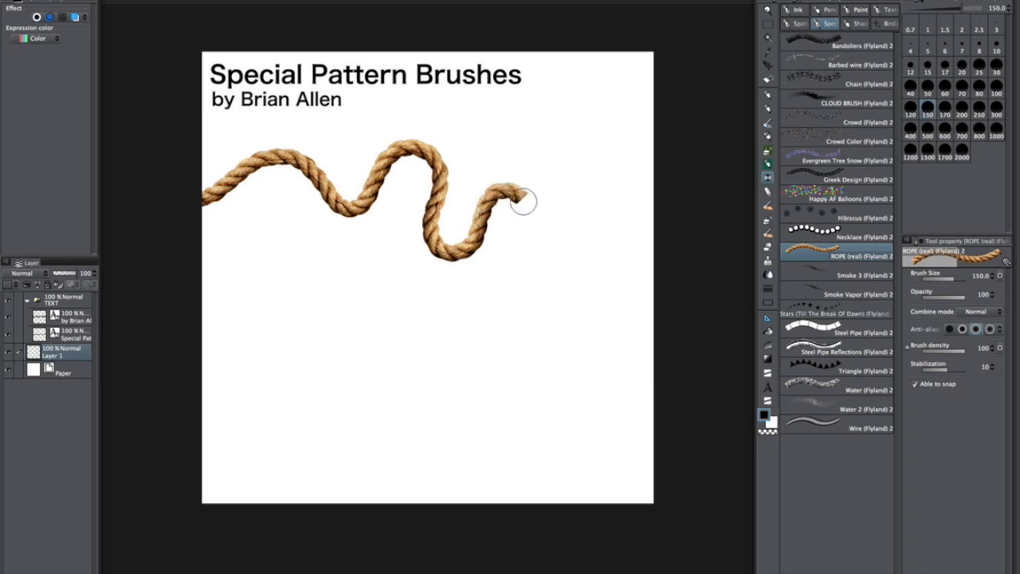
drag(526, 199, 526, 255)
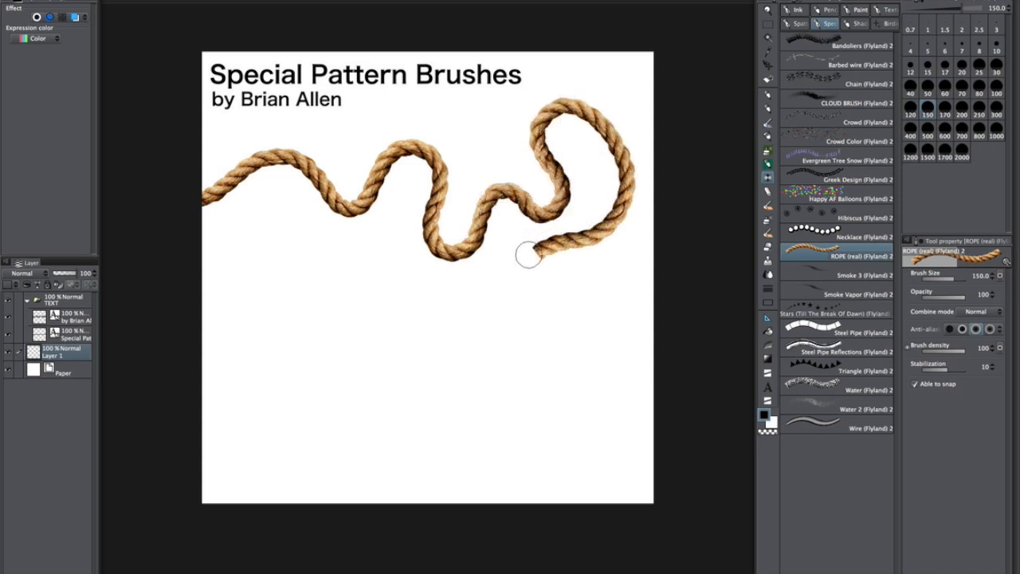
drag(542, 239, 475, 169)
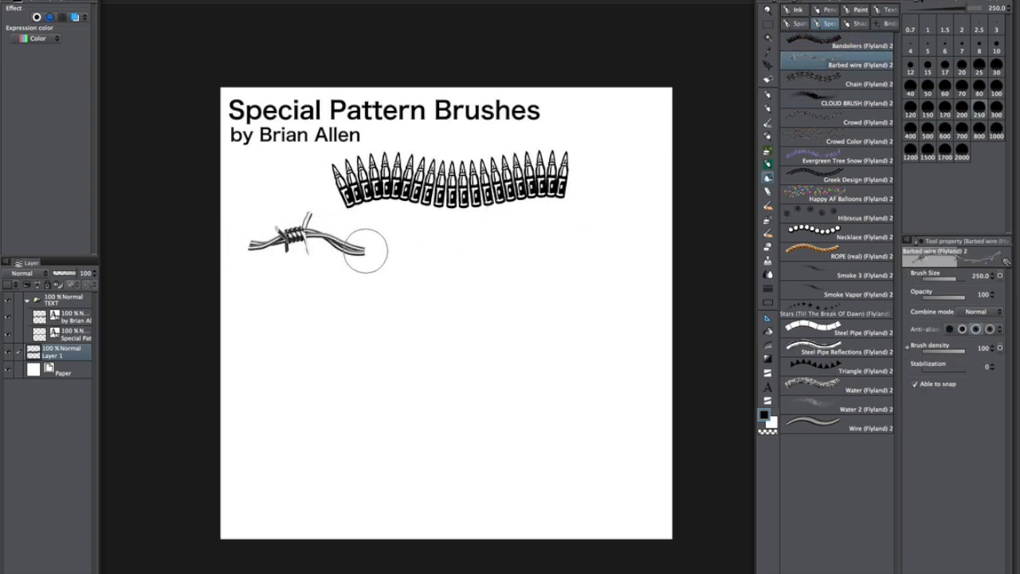
Draw barbed wire and a smaller chain stroke, then a soft CLOUD BRUSH puff below them.
drag(358, 252, 566, 239)
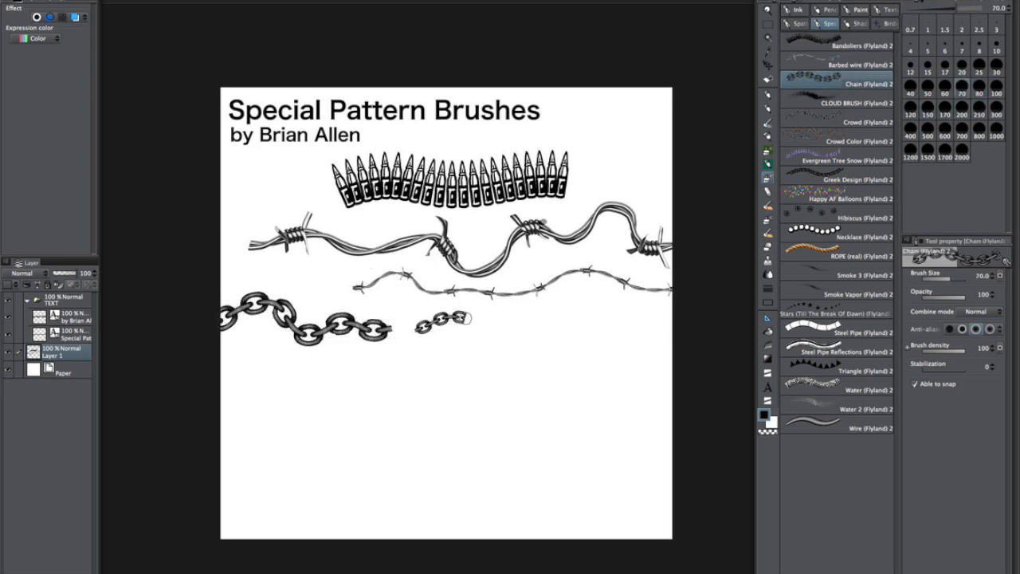
drag(423, 322, 606, 322)
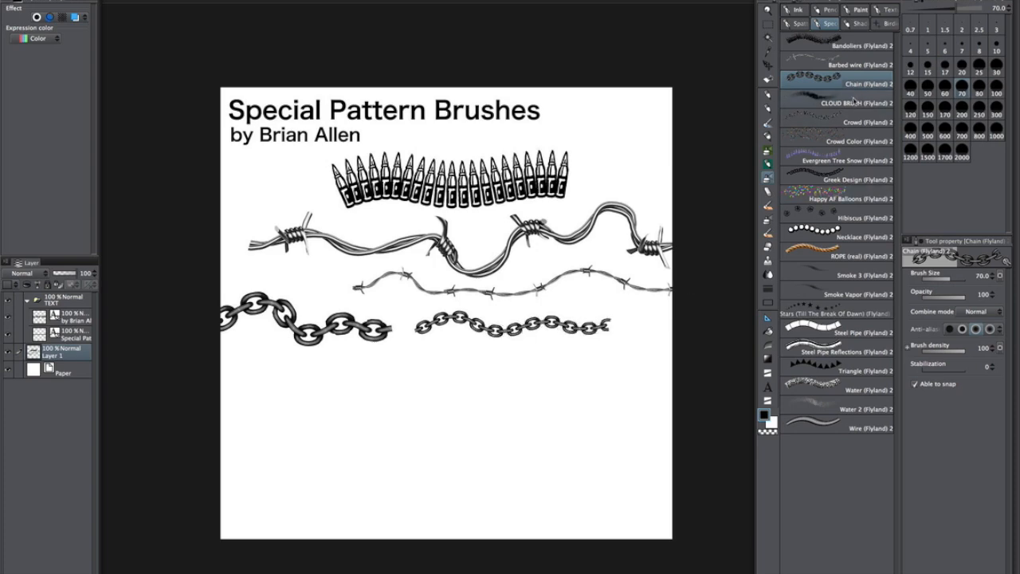
click(845, 105)
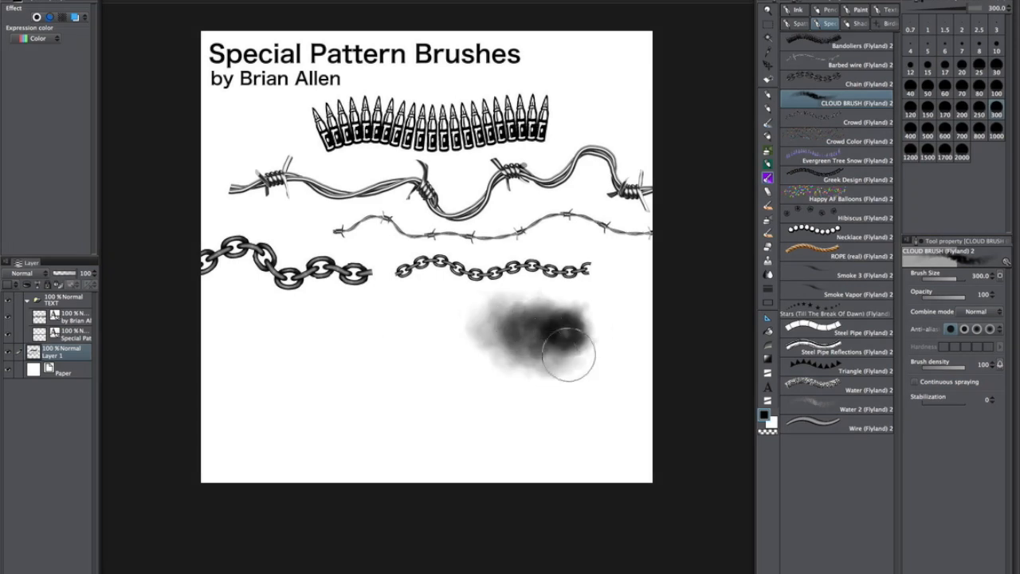
drag(571, 354, 523, 370)
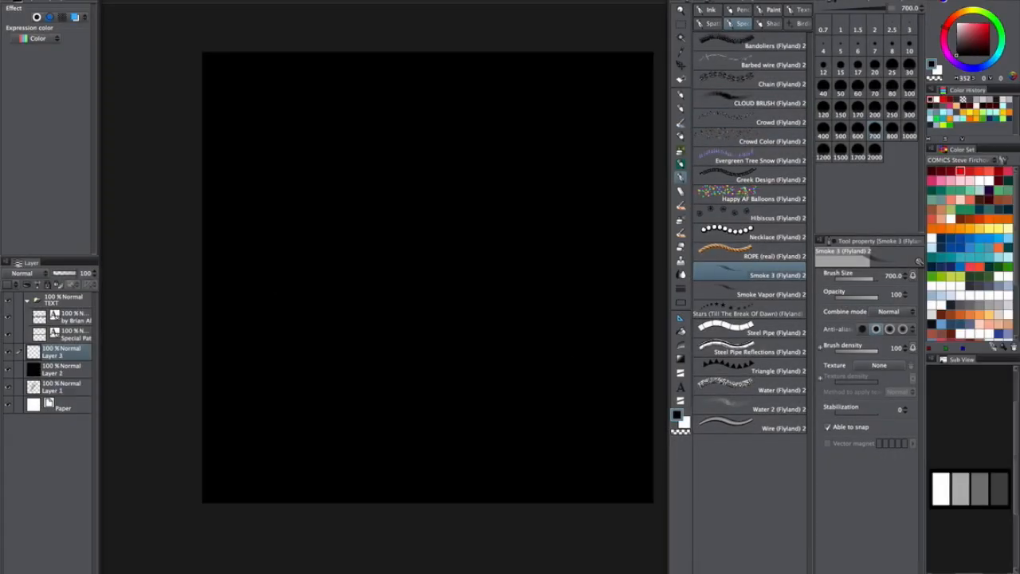
Paint a white S-shaped Smoke 3 wisp in the centre of the black-filled canvas.
drag(423, 152, 391, 295)
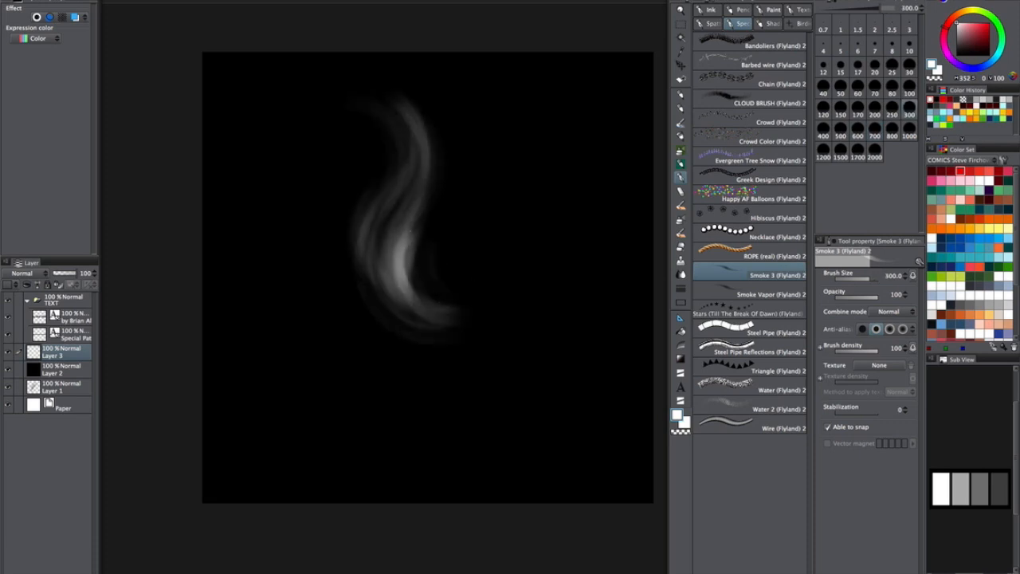
click(762, 293)
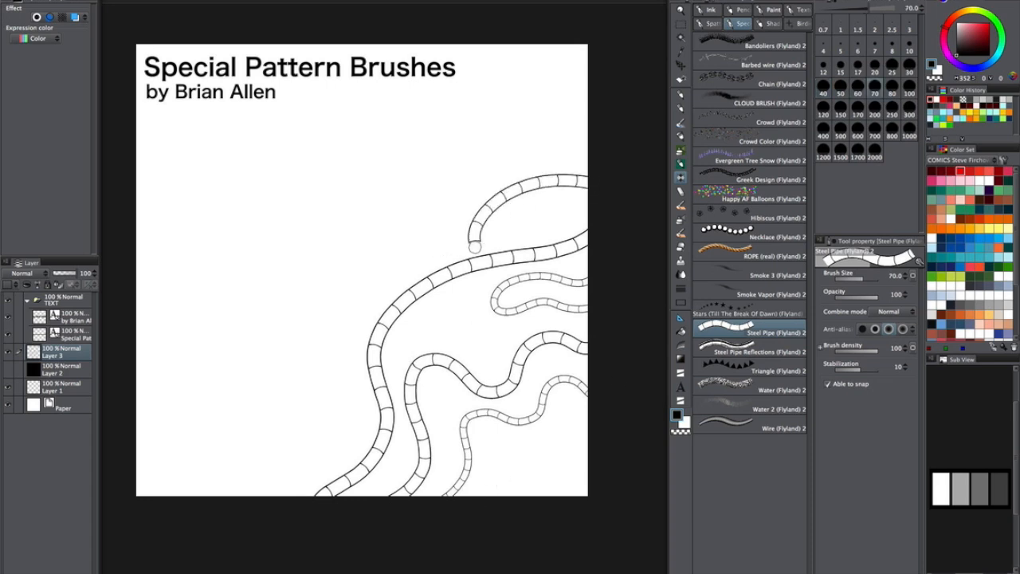
Paint a large light-blue rippled Water 2 texture stroke across the middle of the canvas.
click(746, 352)
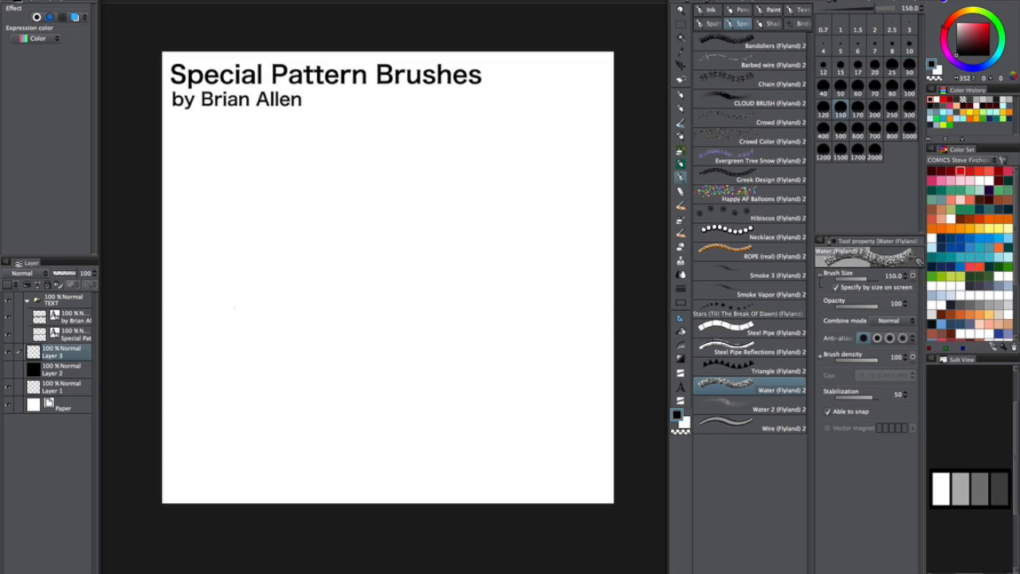
drag(220, 275, 322, 348)
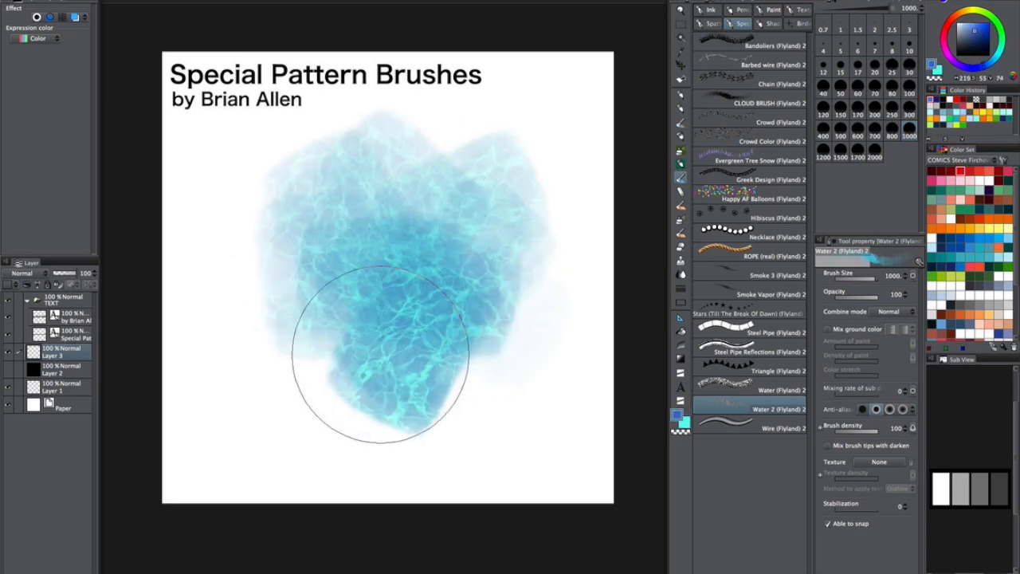
drag(382, 359, 255, 175)
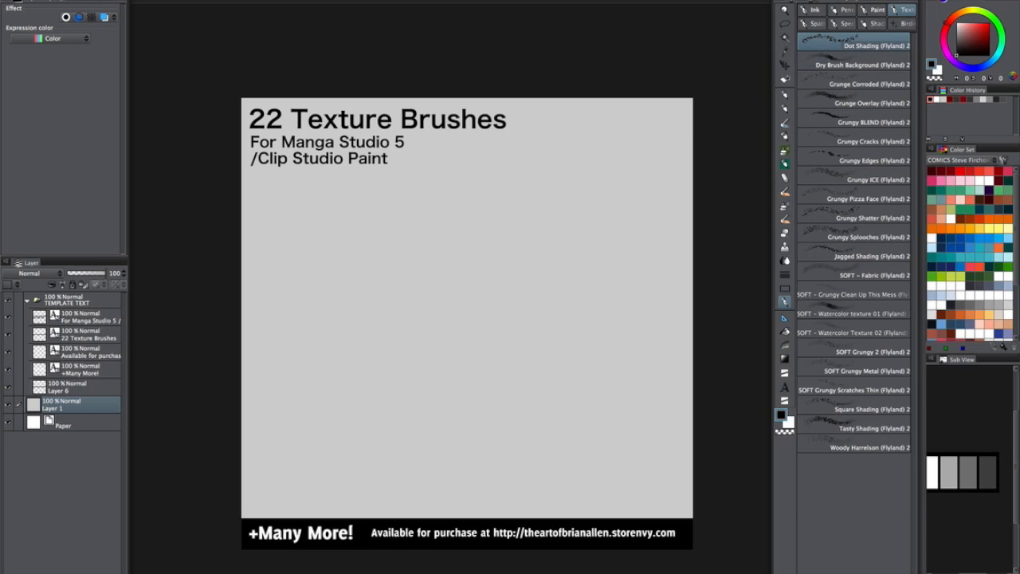
Paint grey cloudy grunge texture across the canvas and pick a splatter brush for dark marks.
drag(573, 120, 650, 141)
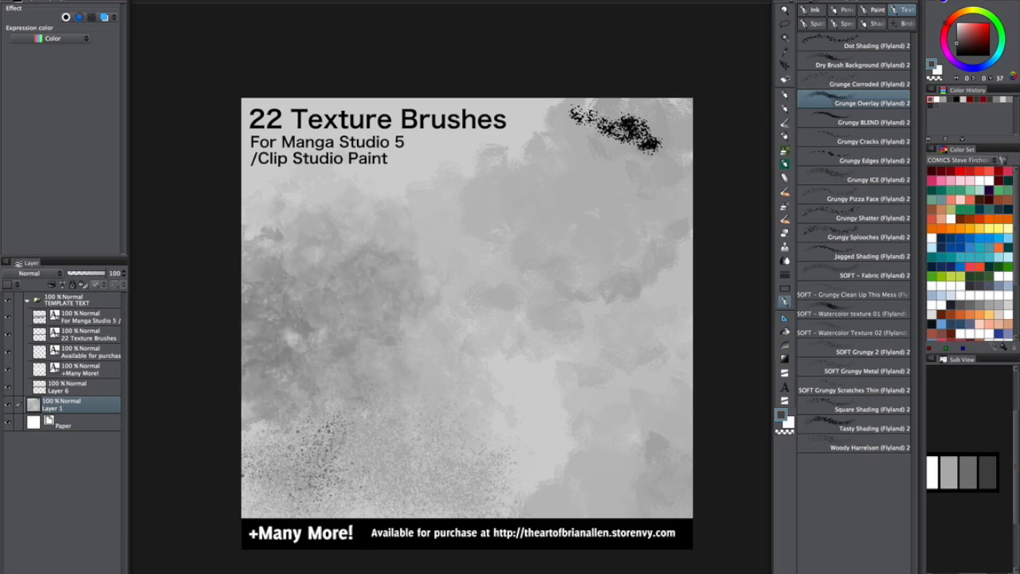
click(869, 121)
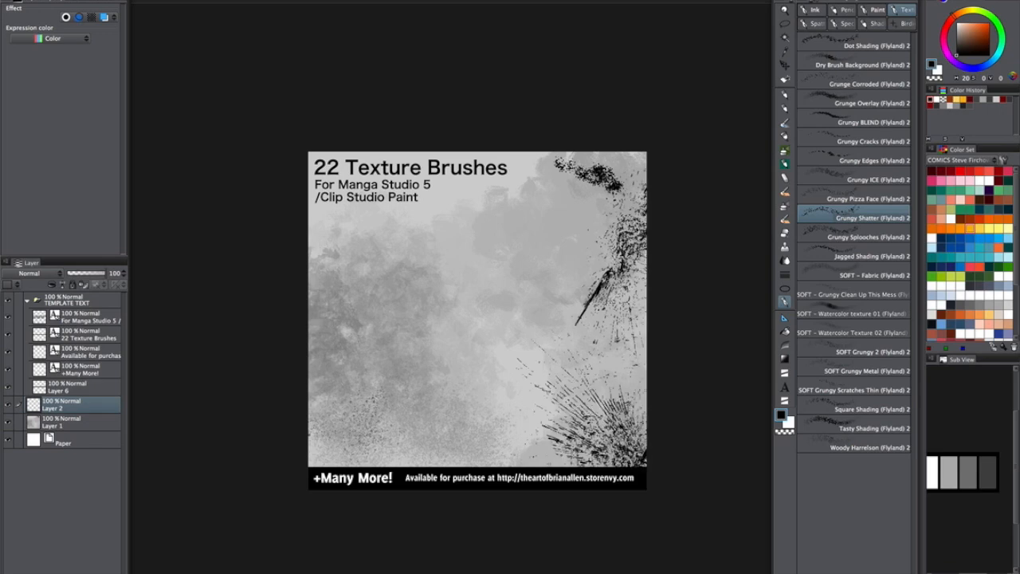
click(864, 236)
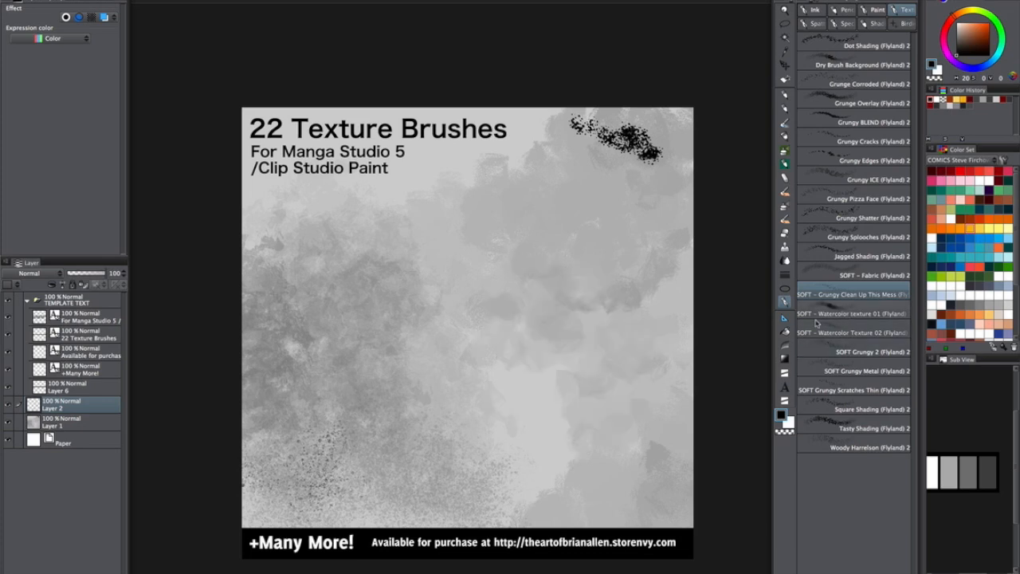
On a fresh white layer, paint a central patch of scattered Grungy Metal speckles.
click(853, 313)
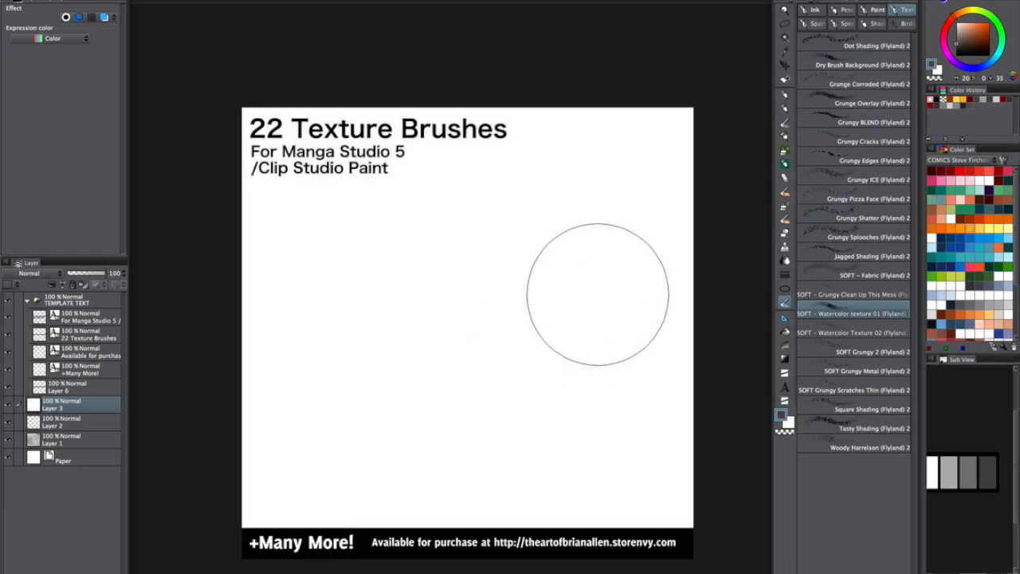
drag(598, 287, 395, 375)
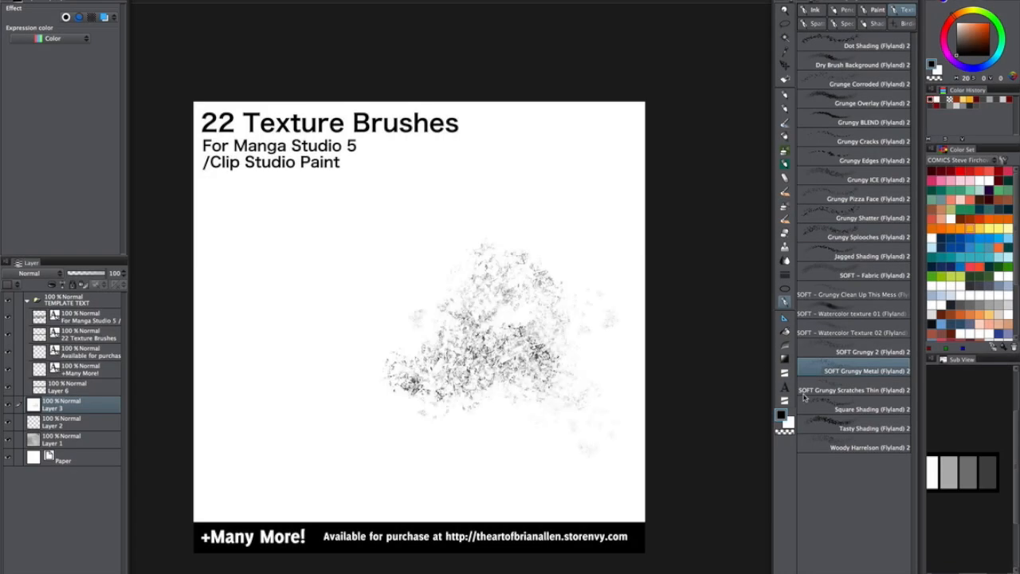
click(853, 389)
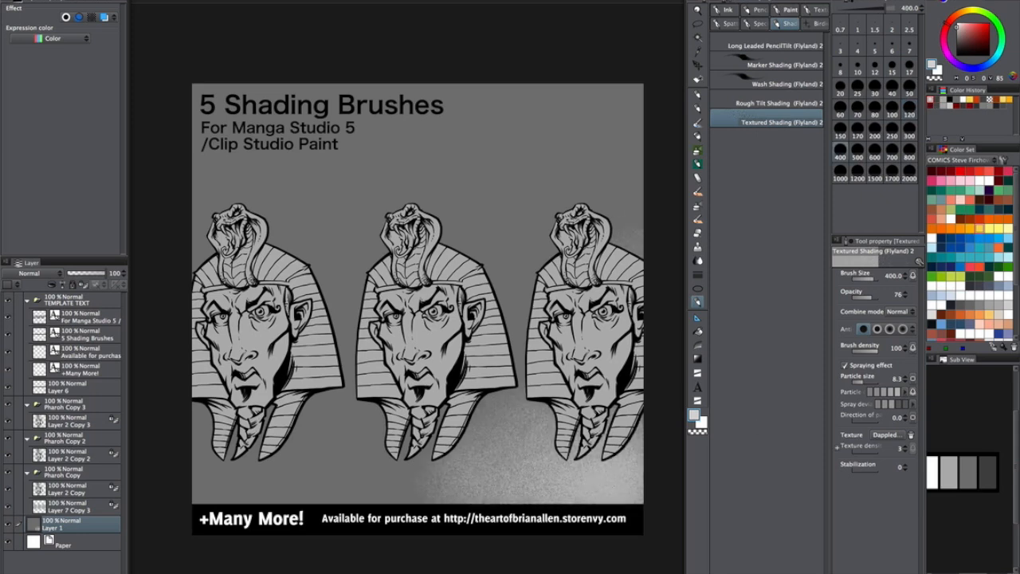
Shade the three pharaoh heads and the grey background with the shading brush sub tools.
click(772, 44)
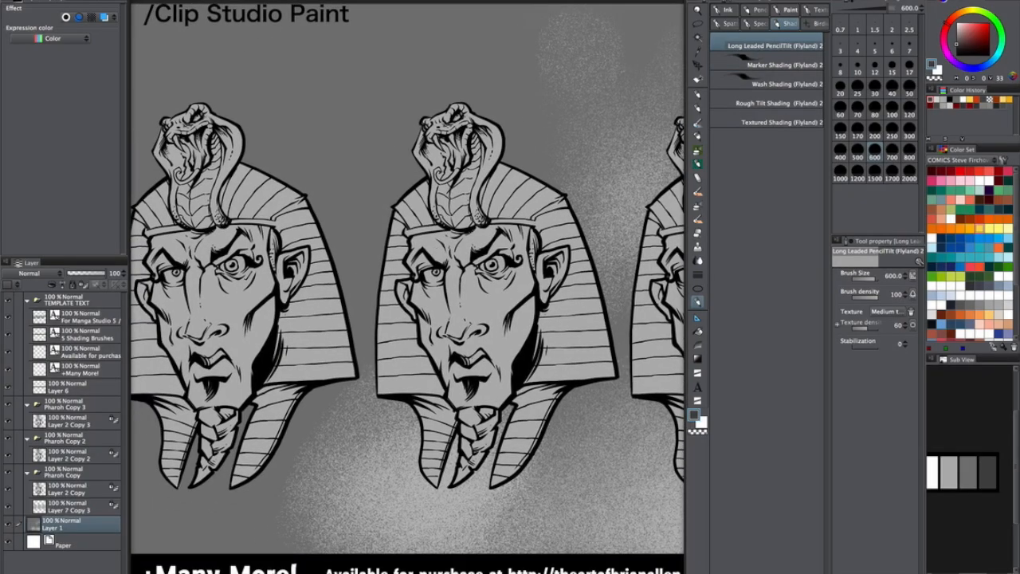
click(67, 507)
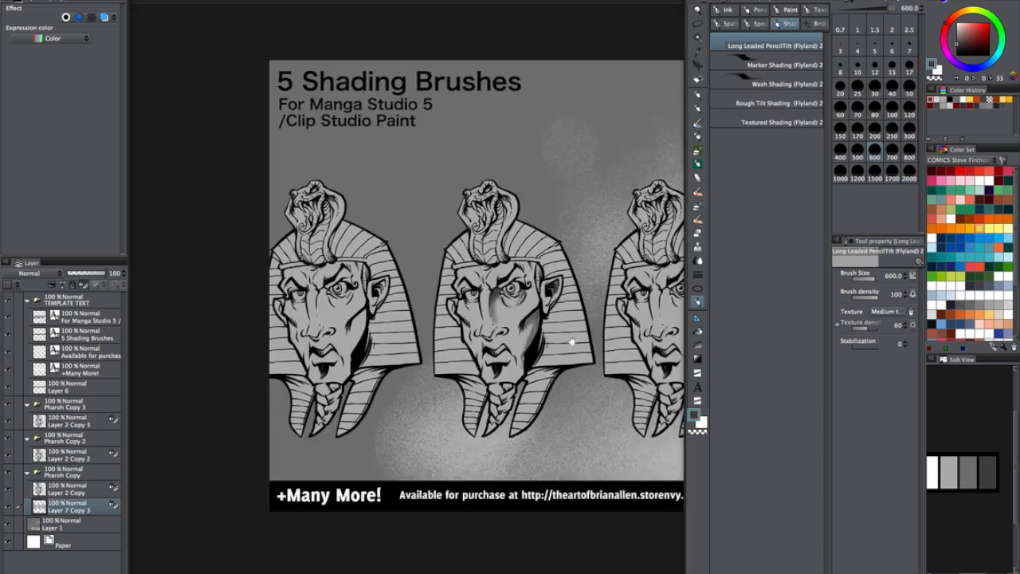
click(778, 64)
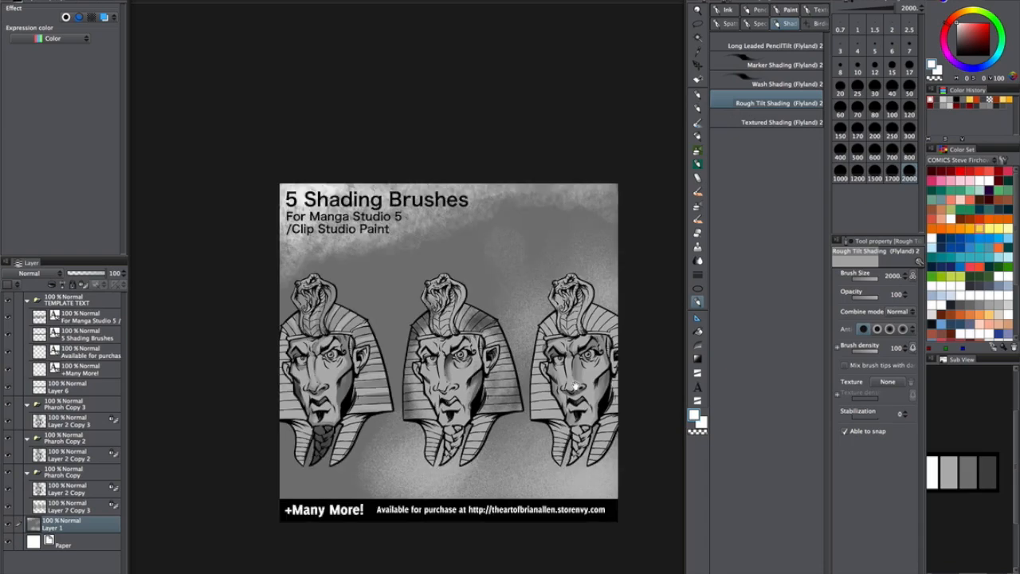
click(786, 9)
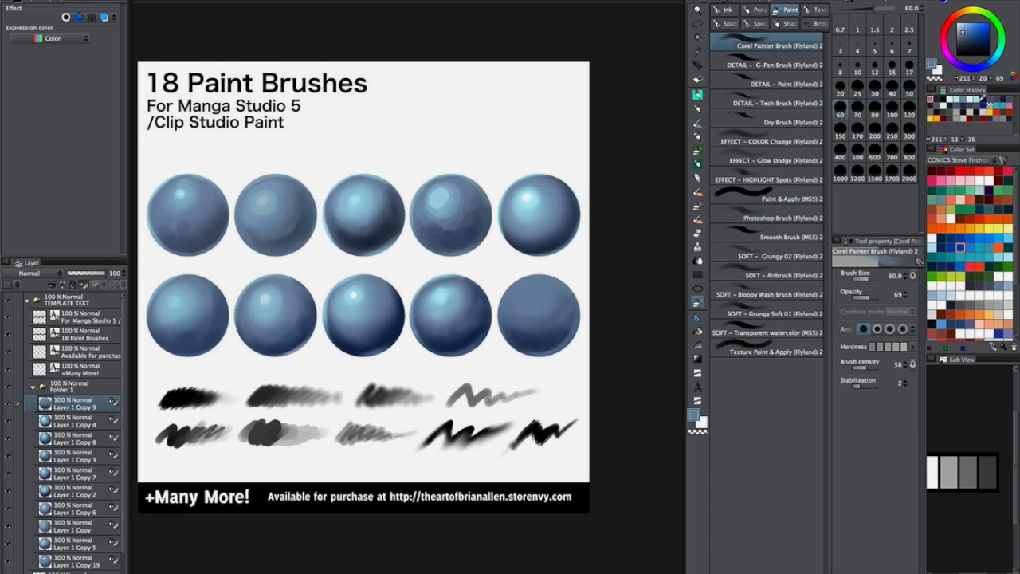
Add the final blue sphere and stroke samples, switching to the COLOR Charge effect brush.
click(766, 141)
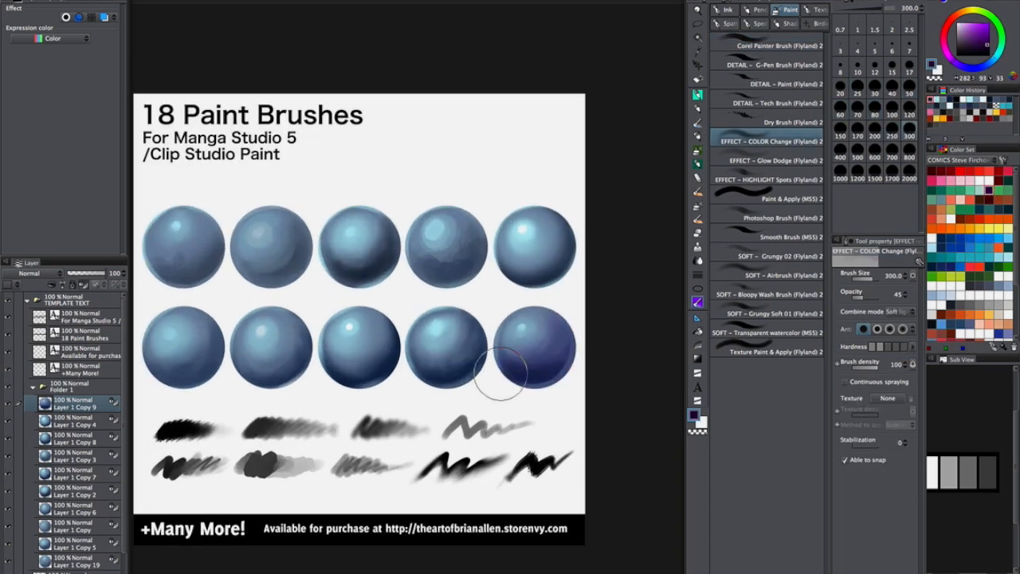
click(747, 10)
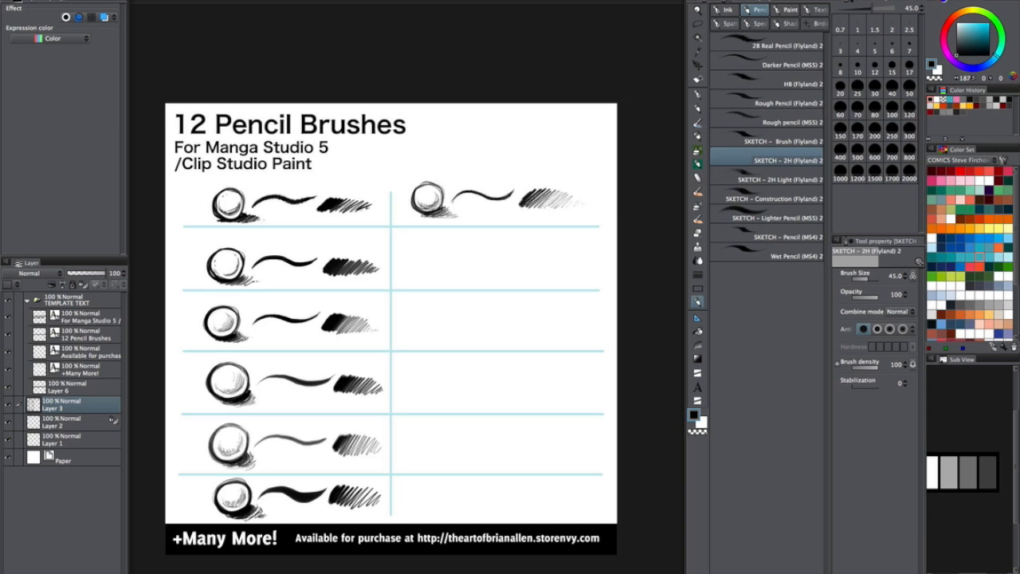
Sample the next pencil and the Wet Pencil with shaded ball, curve and hatch patches.
click(768, 179)
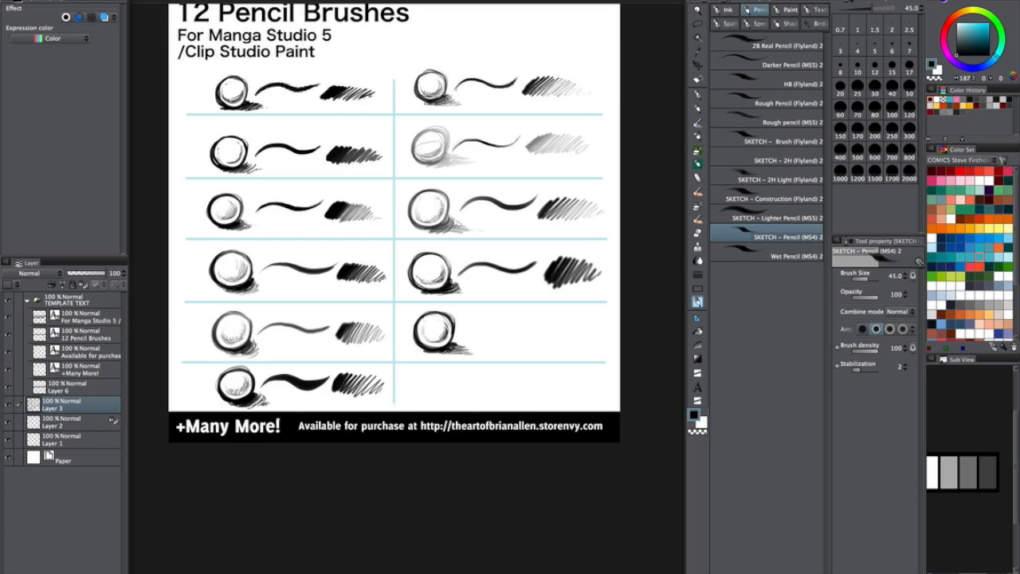
click(769, 255)
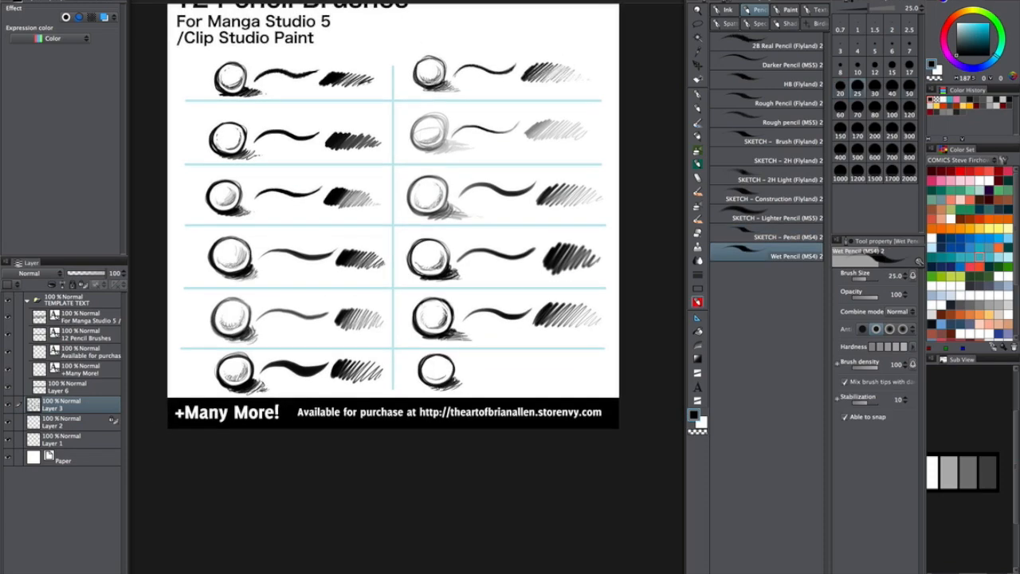